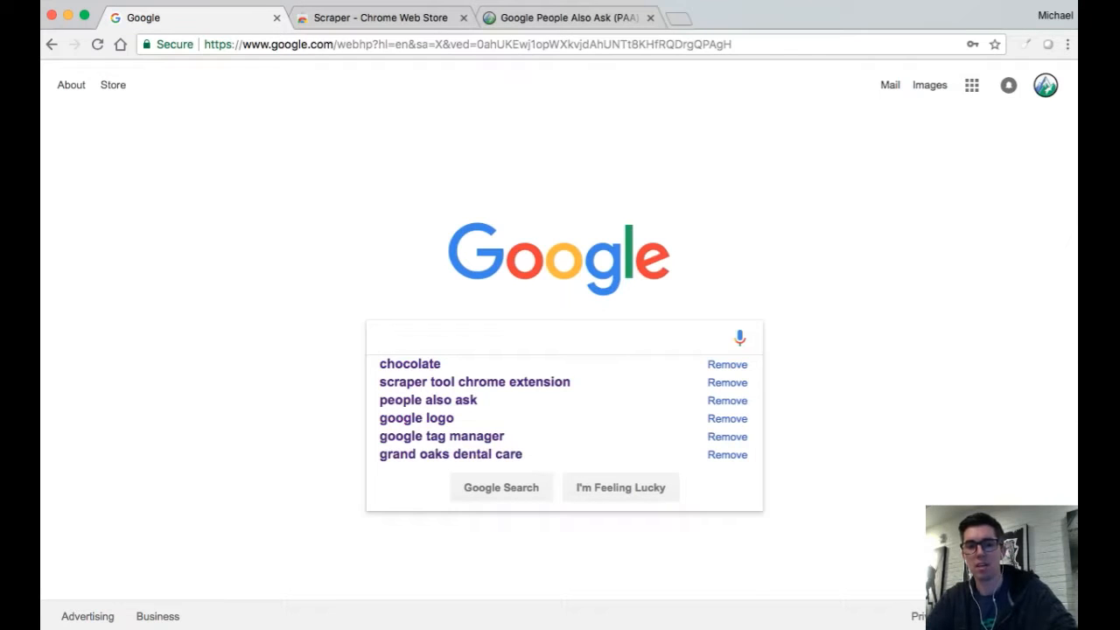
Search Google for 'chocolate' and scroll down to the People also ask questions.
left_click(410, 363)
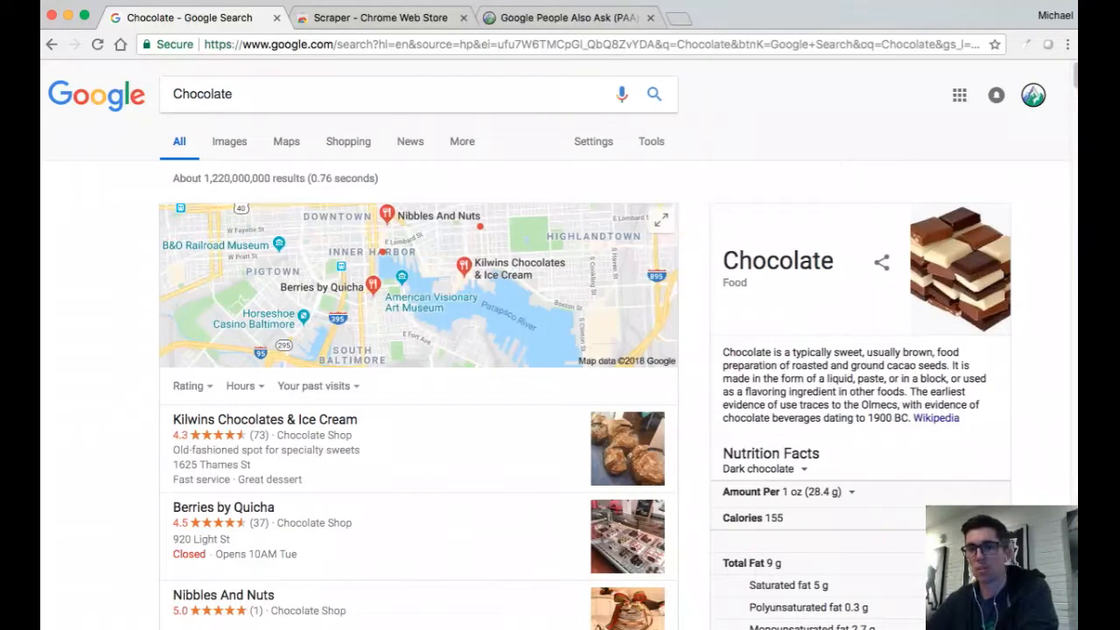
mouse_move(175, 265)
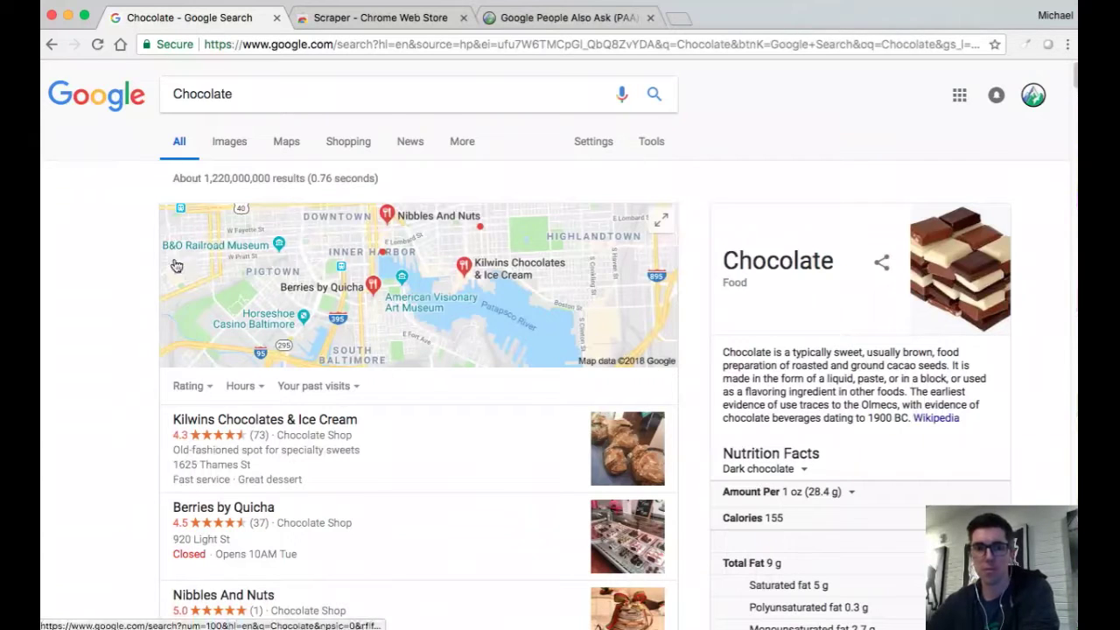
scroll("down", 3)
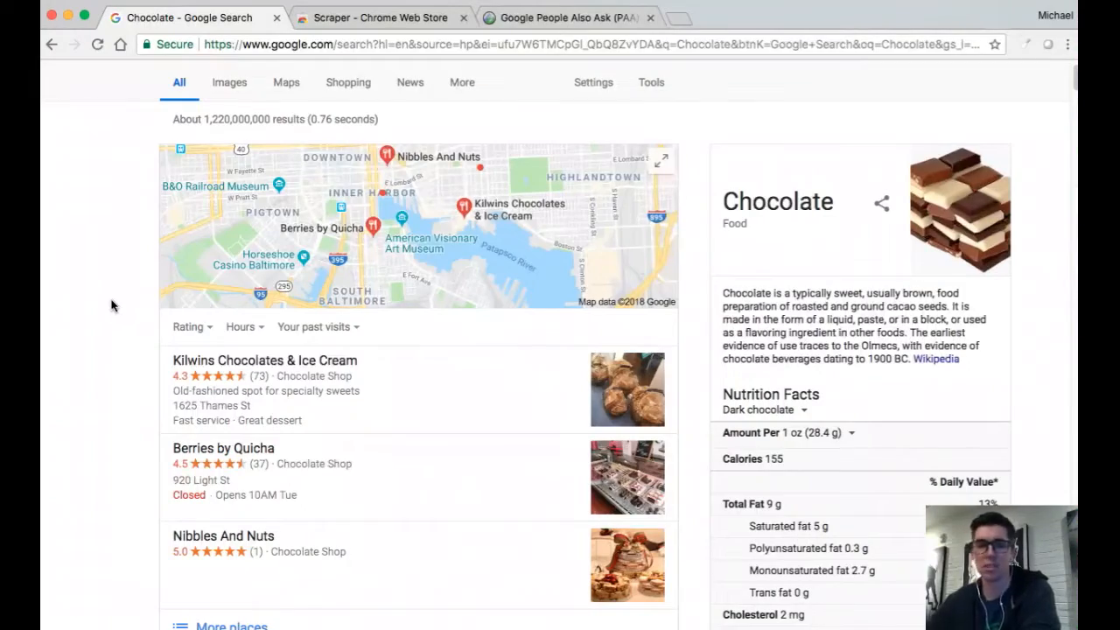
scroll("down", 3)
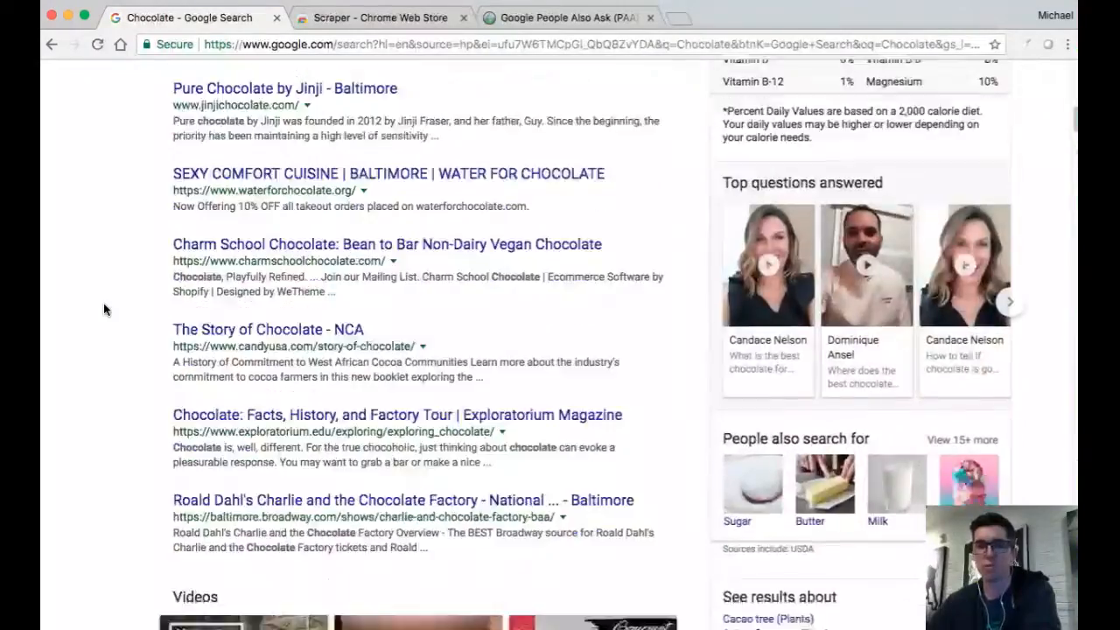
scroll("down", 3)
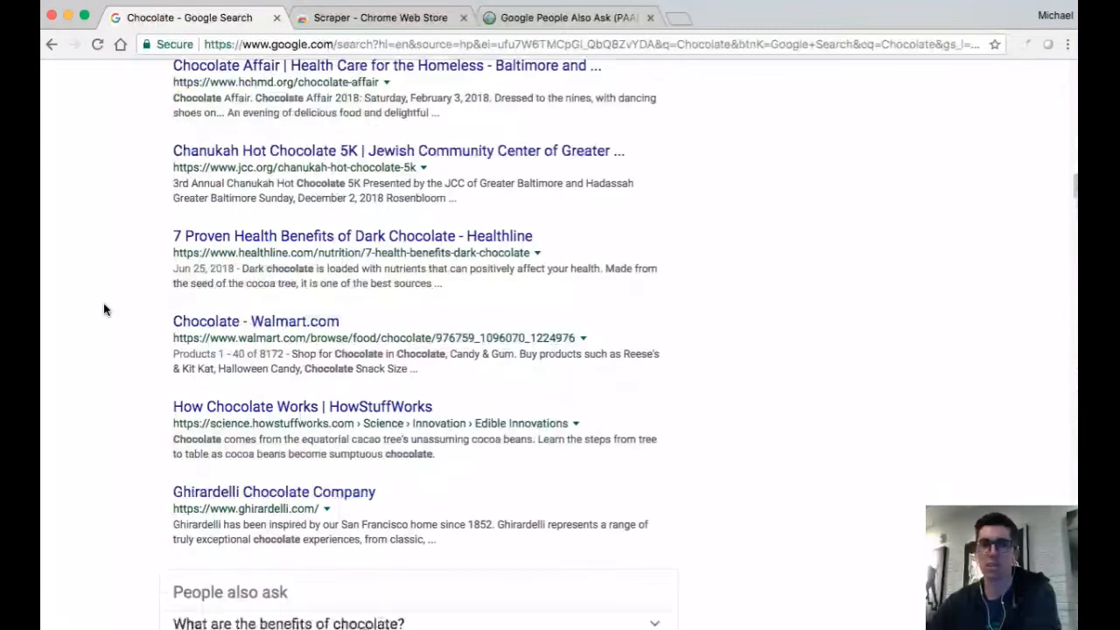
scroll("down", 3)
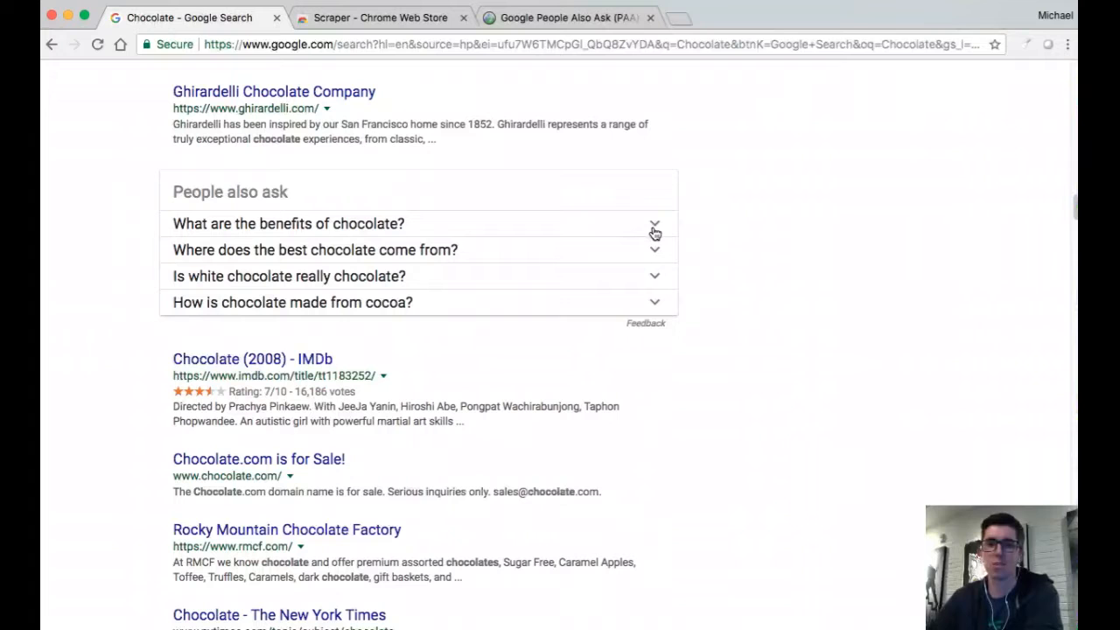
mouse_move(655, 232)
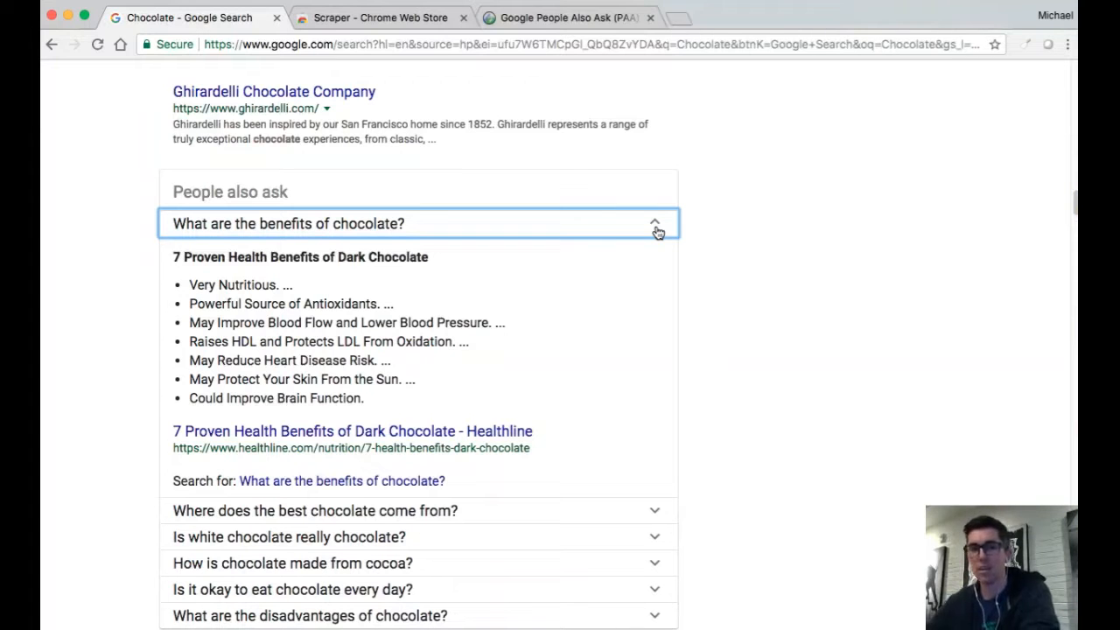
Browse the expanded chocolate answers as more questions load, then switch to Scraper's store tab.
scroll("down", 3)
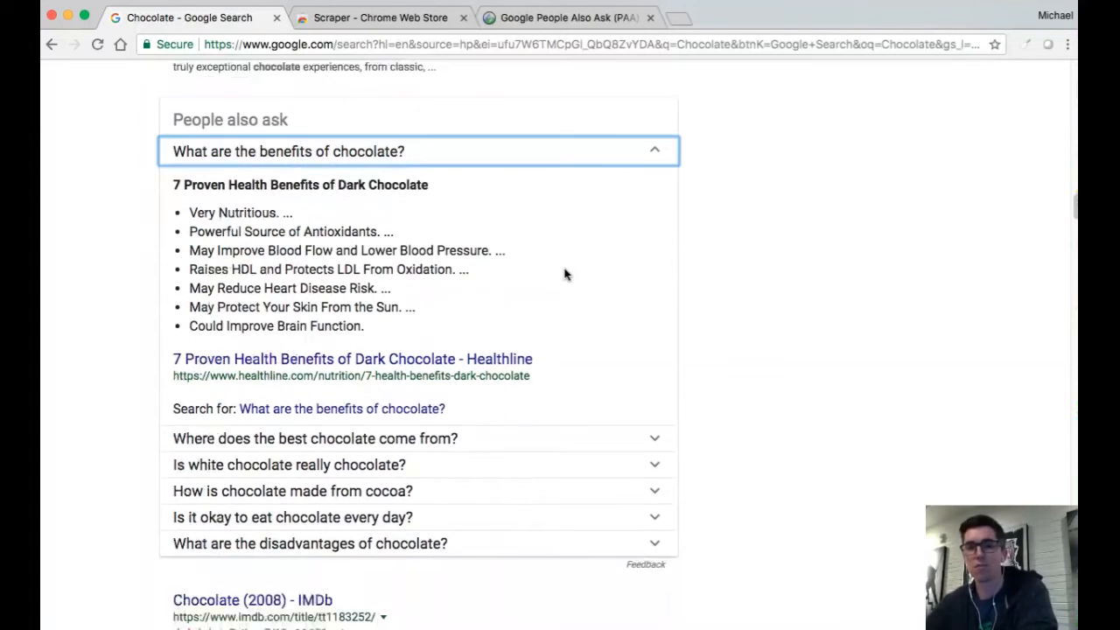
scroll("down", 3)
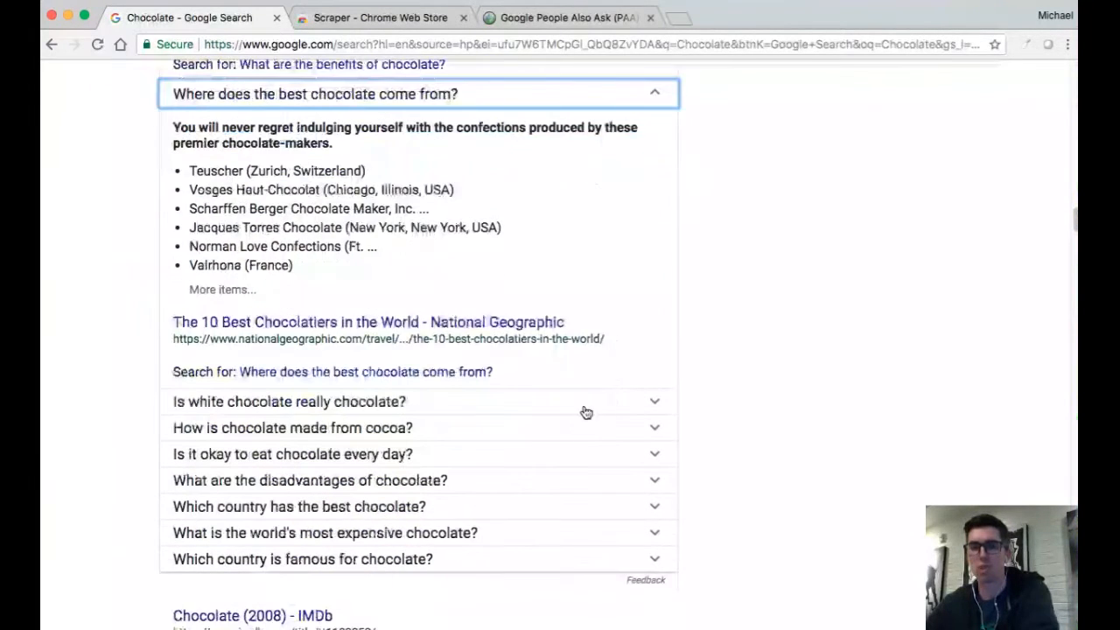
mouse_move(387, 479)
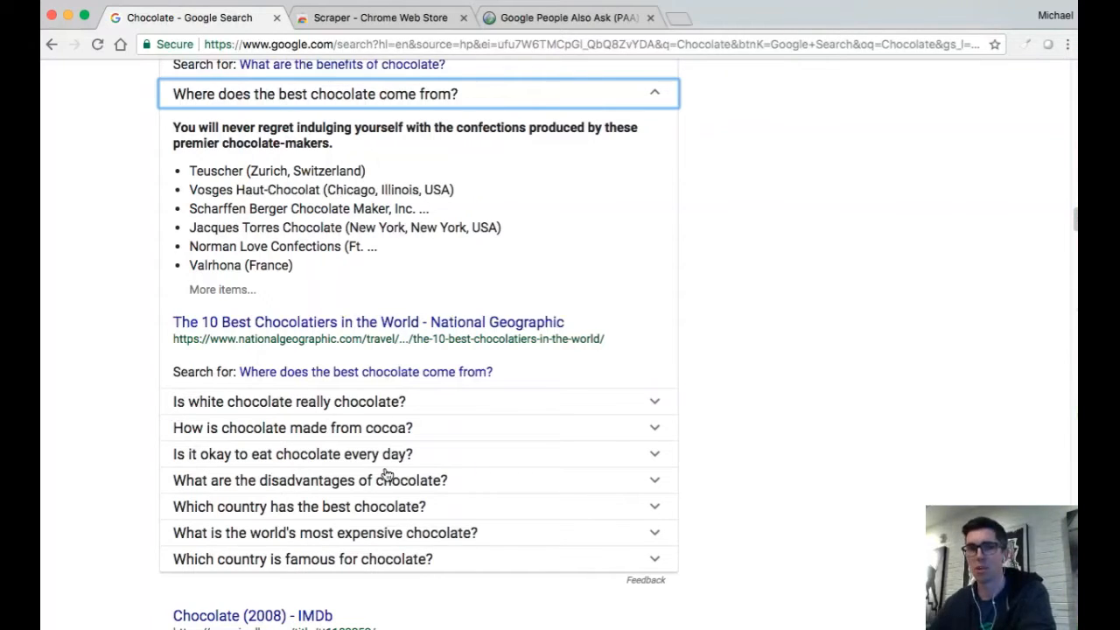
scroll("down", 3)
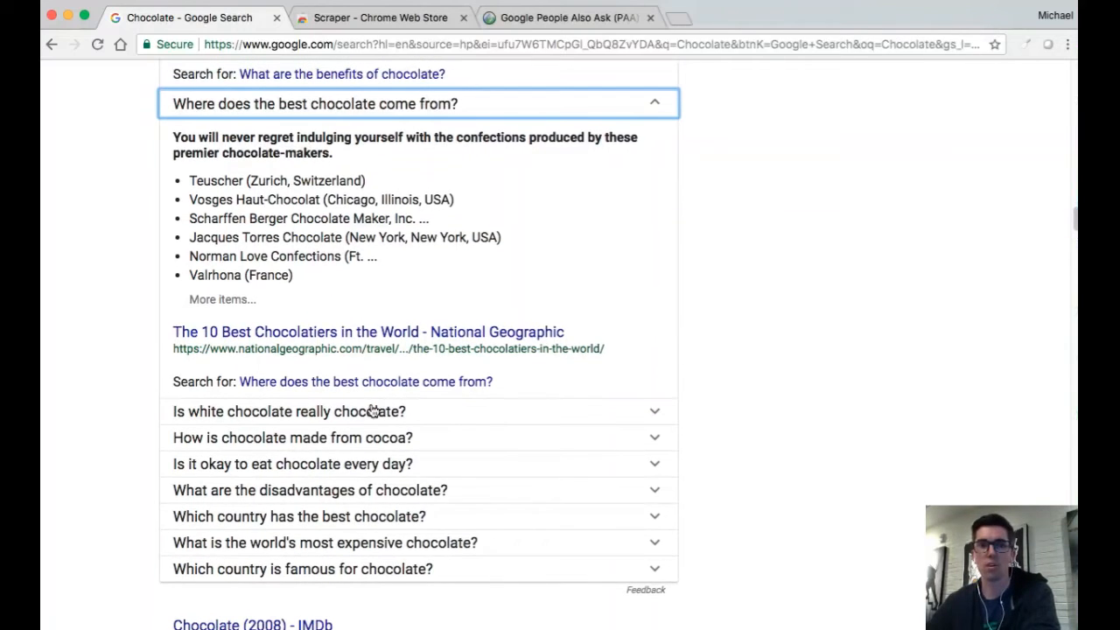
scroll("up", 3)
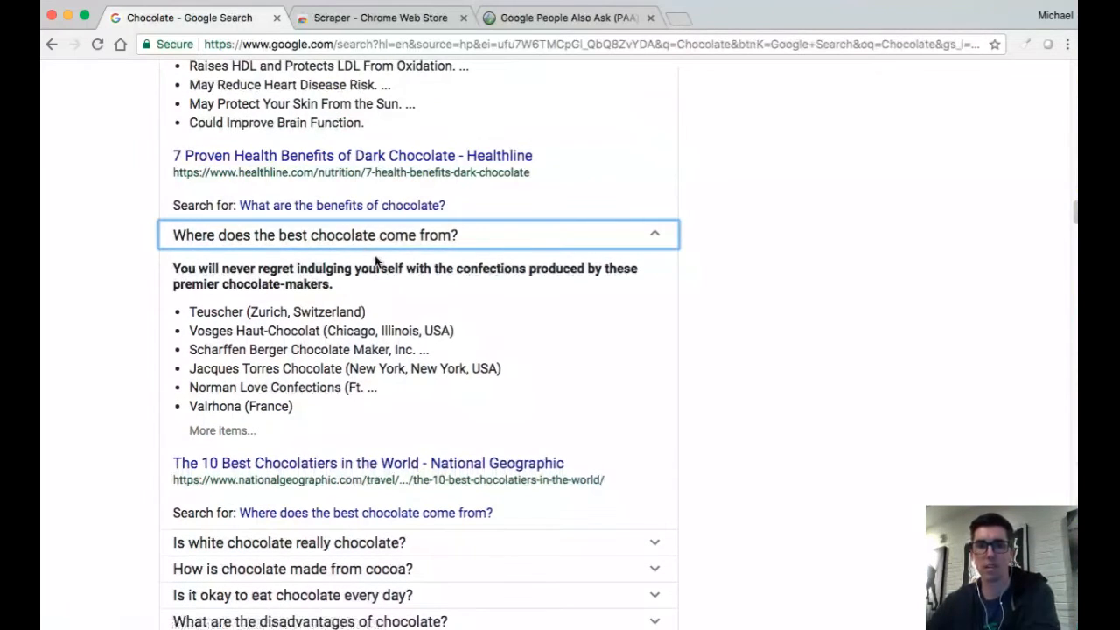
scroll("up", 3)
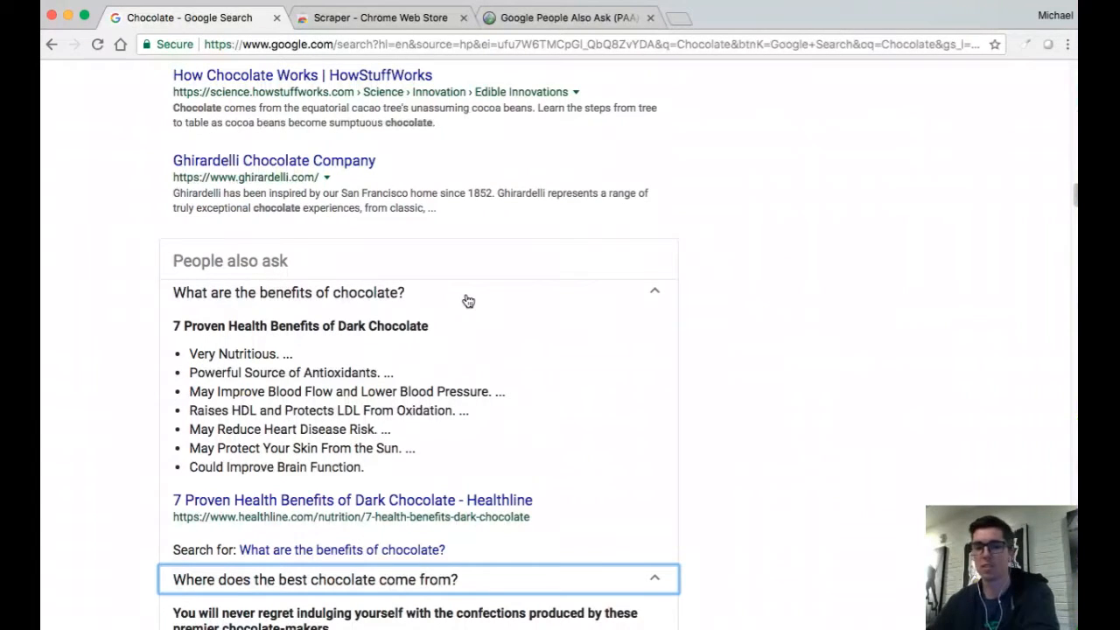
scroll("down", 3)
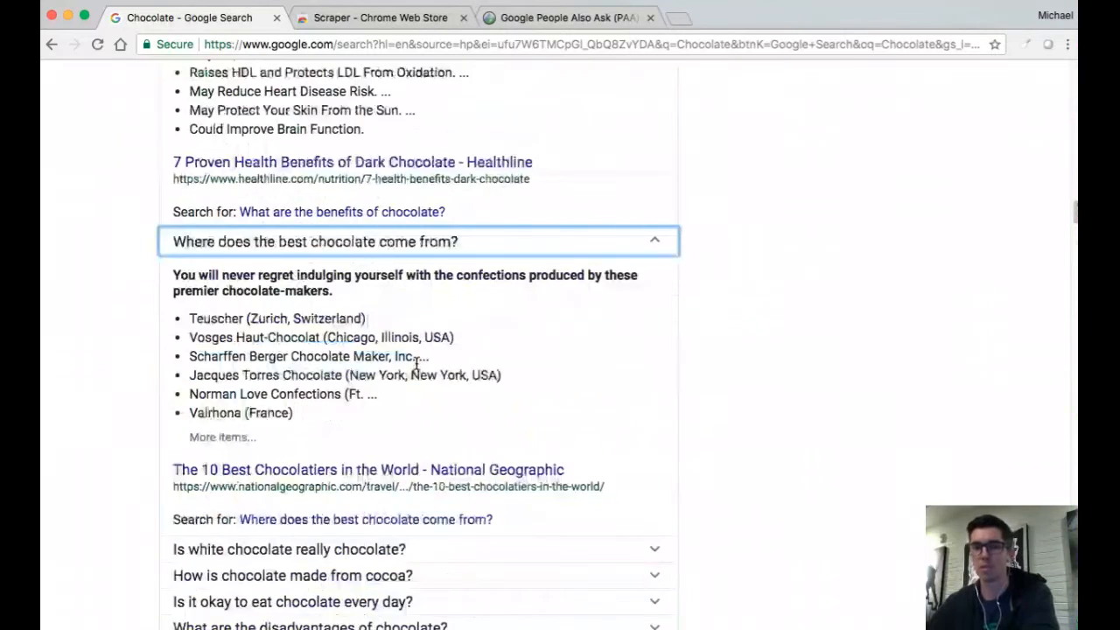
scroll("down", 3)
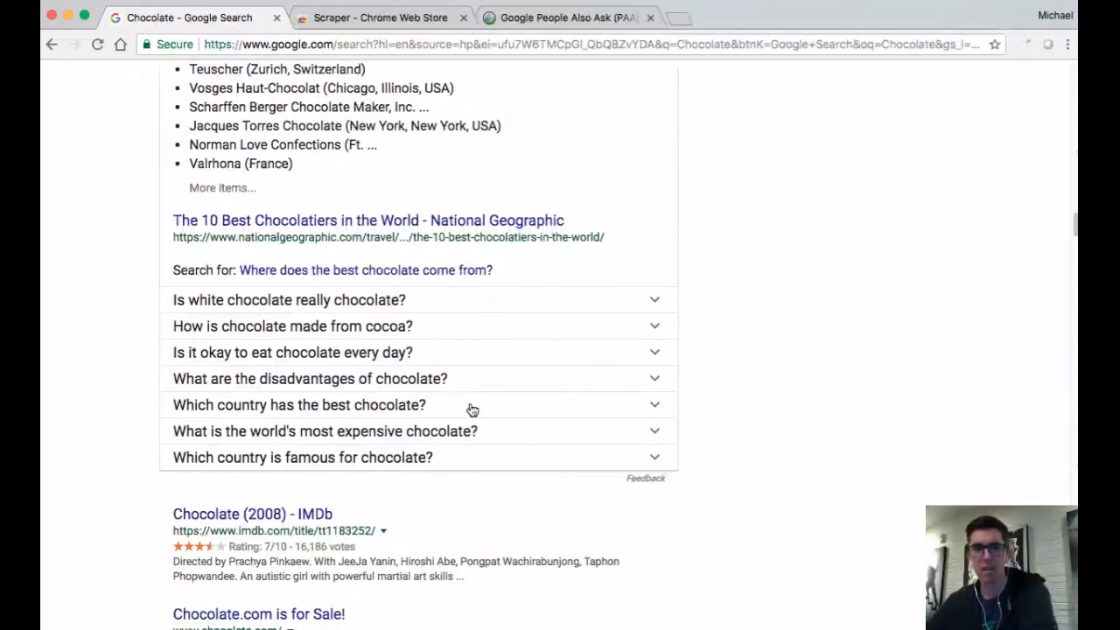
mouse_move(428, 444)
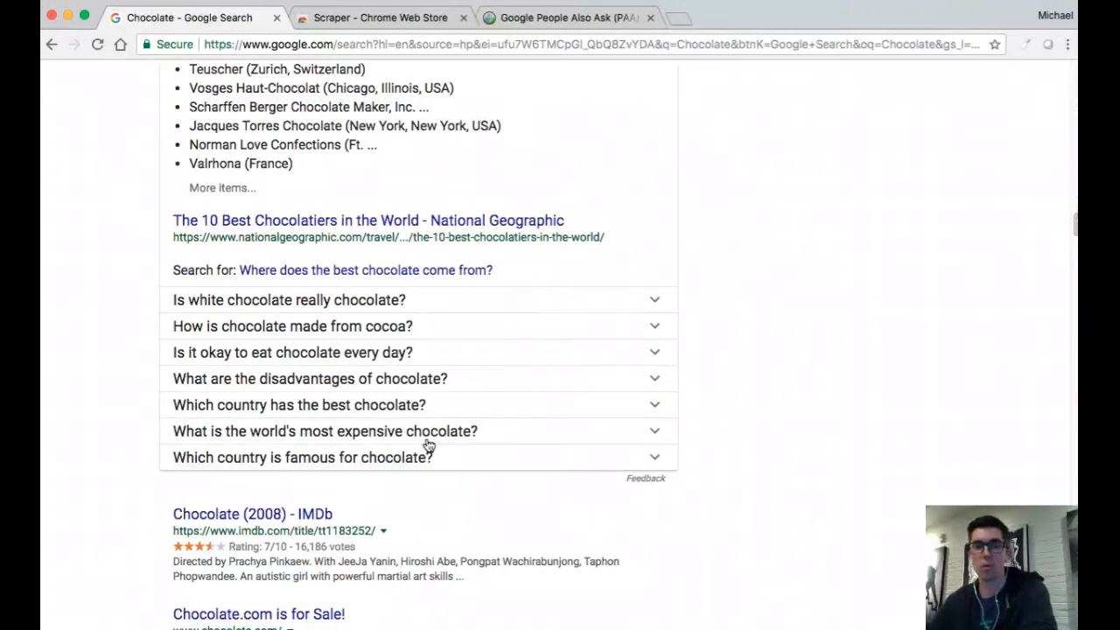
mouse_move(652, 440)
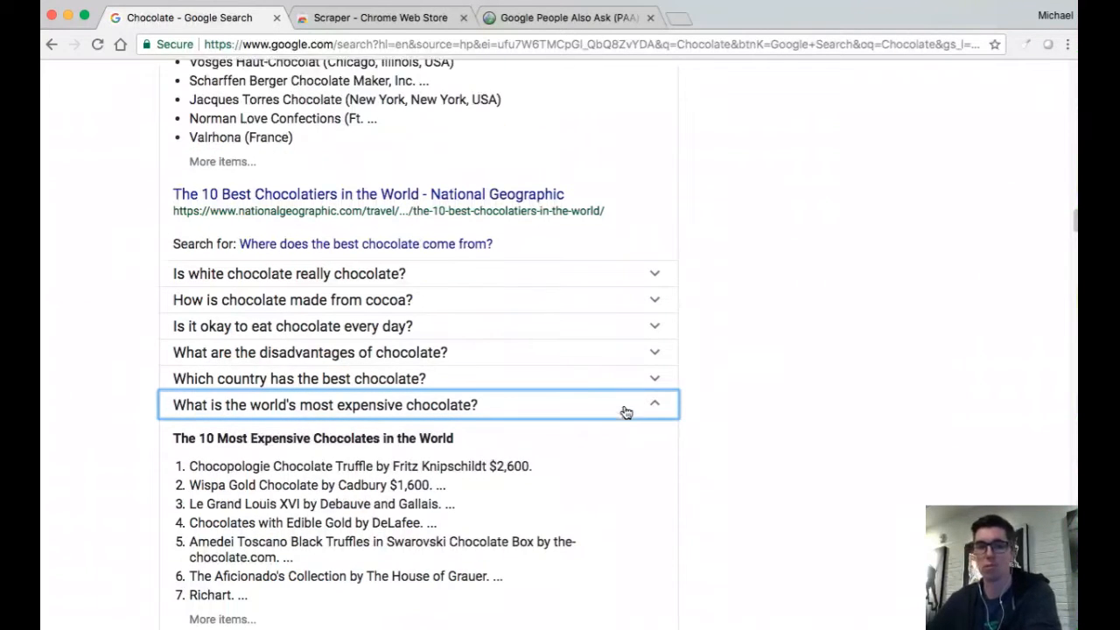
scroll("down", 3)
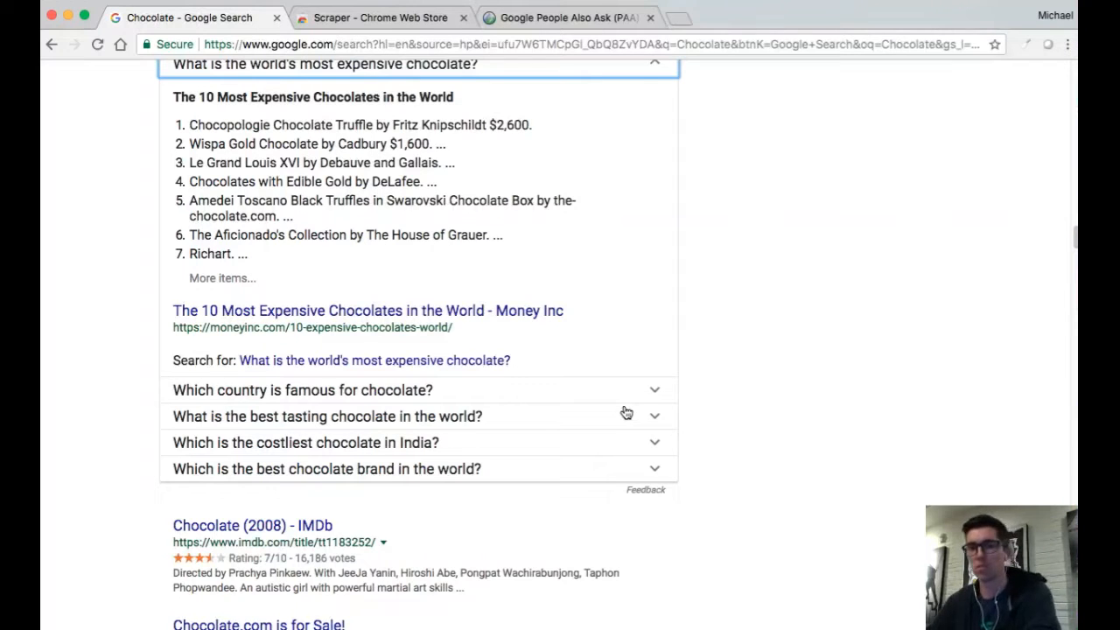
left_click(376, 17)
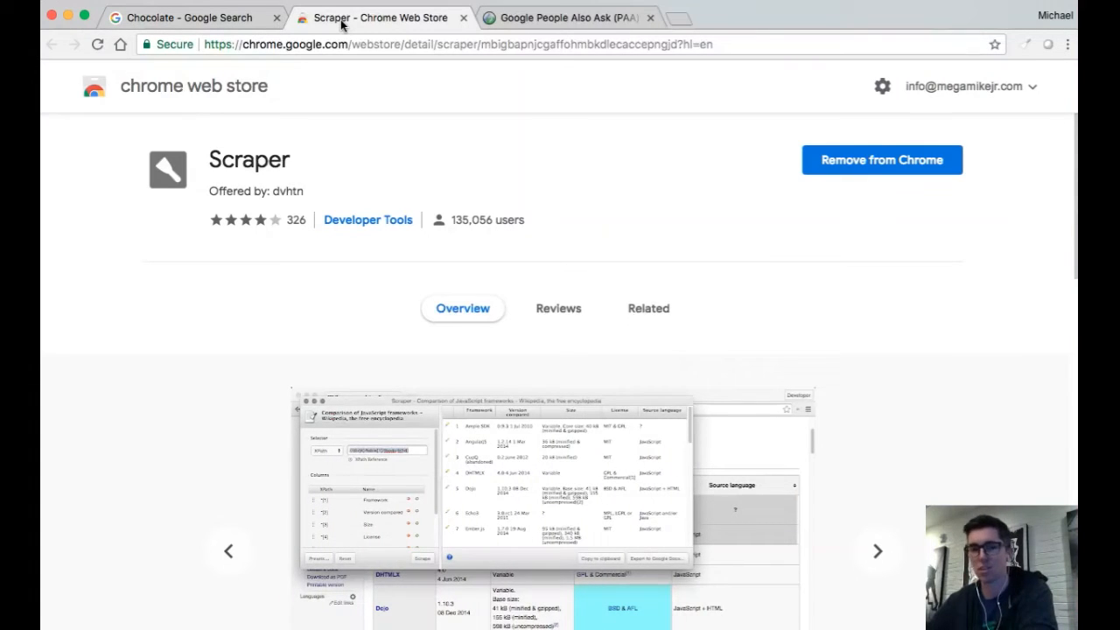
mouse_move(424, 156)
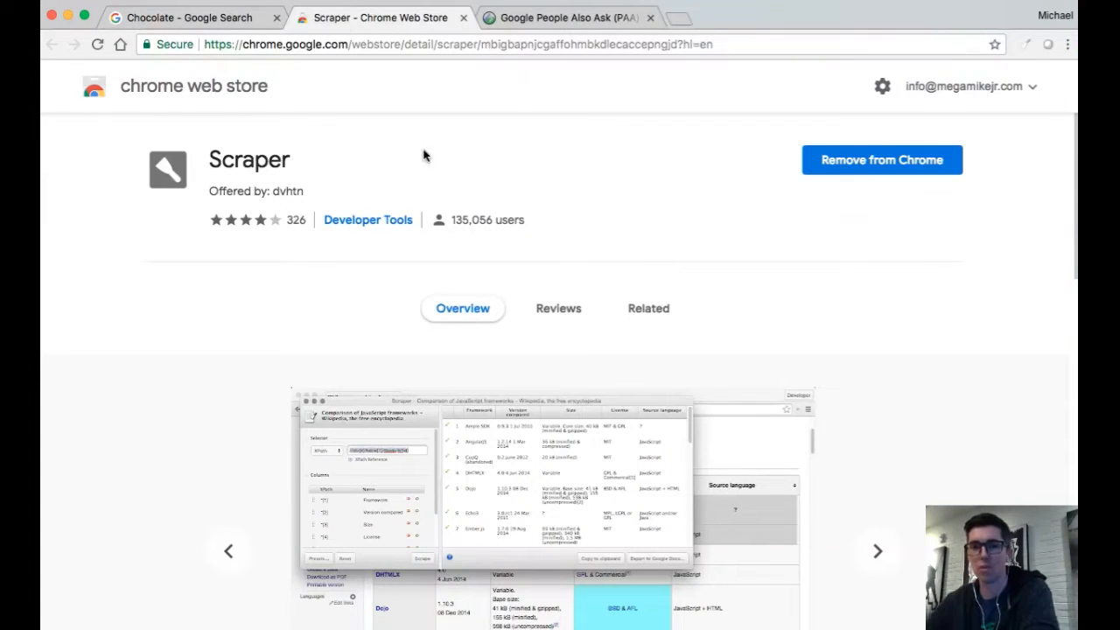
Review Scraper's Chrome Web Store overview and screenshots, then return to the chocolate results tab.
scroll("down", 3)
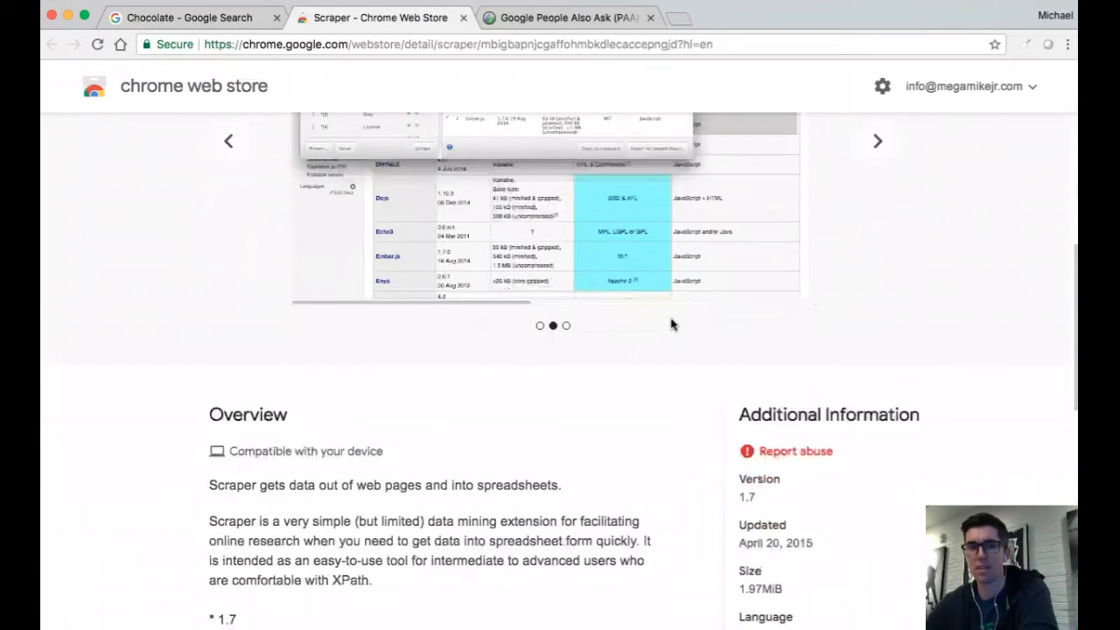
scroll("down", 3)
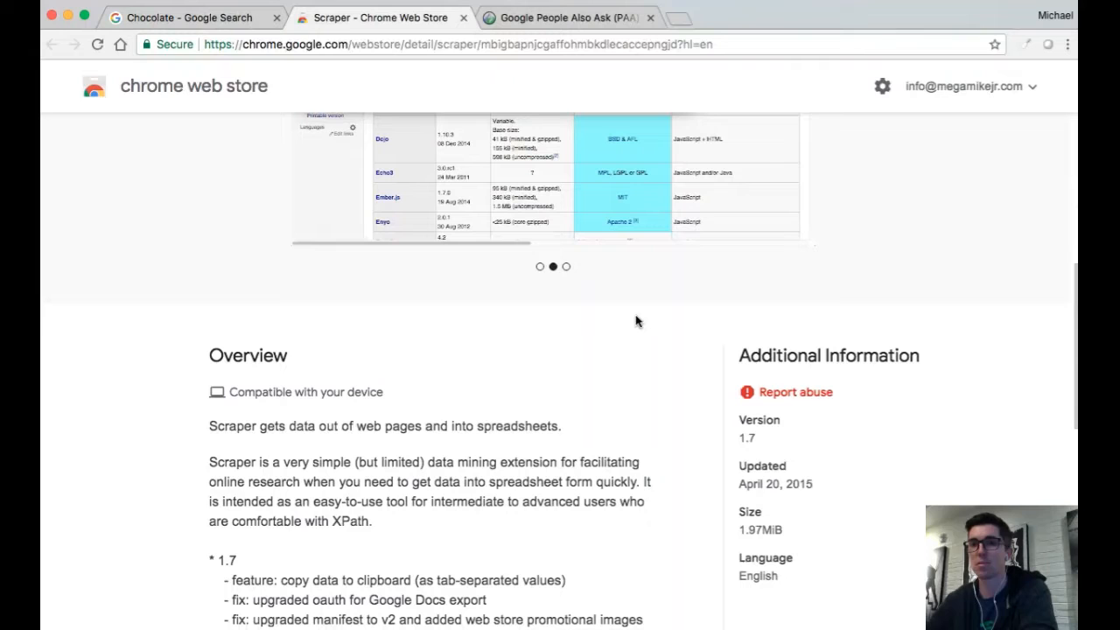
left_click(565, 266)
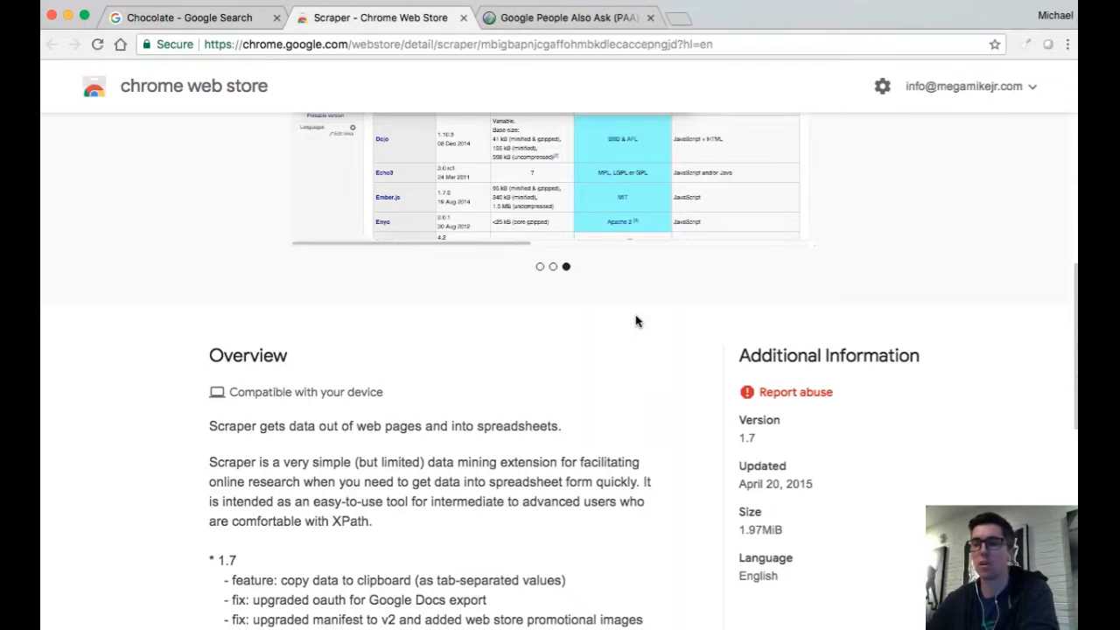
scroll("up", 3)
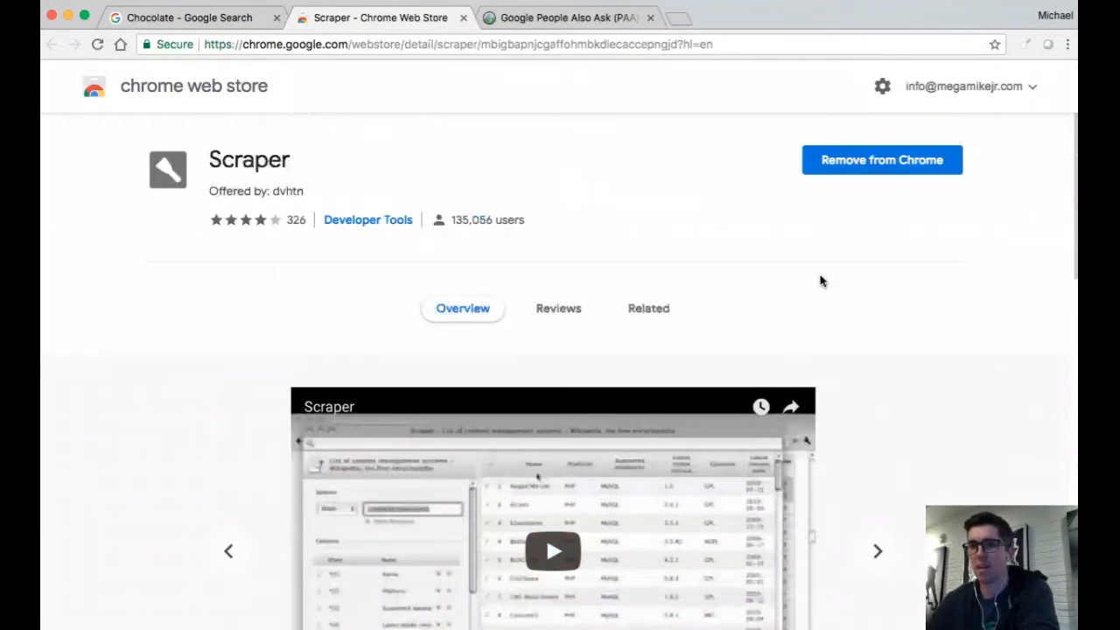
left_click(184, 17)
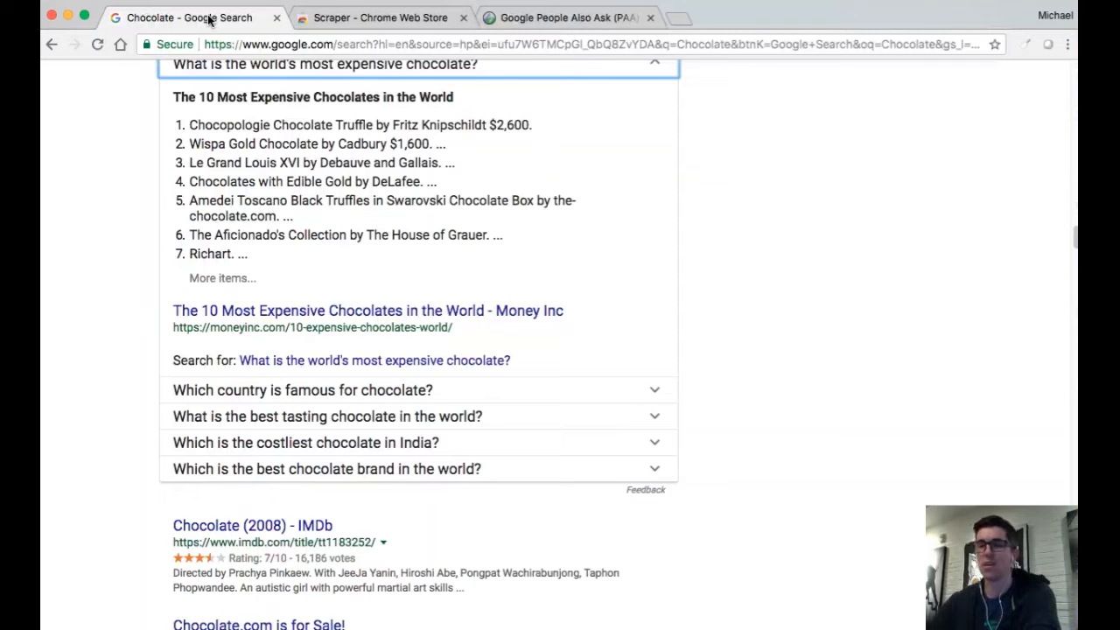
mouse_move(454, 269)
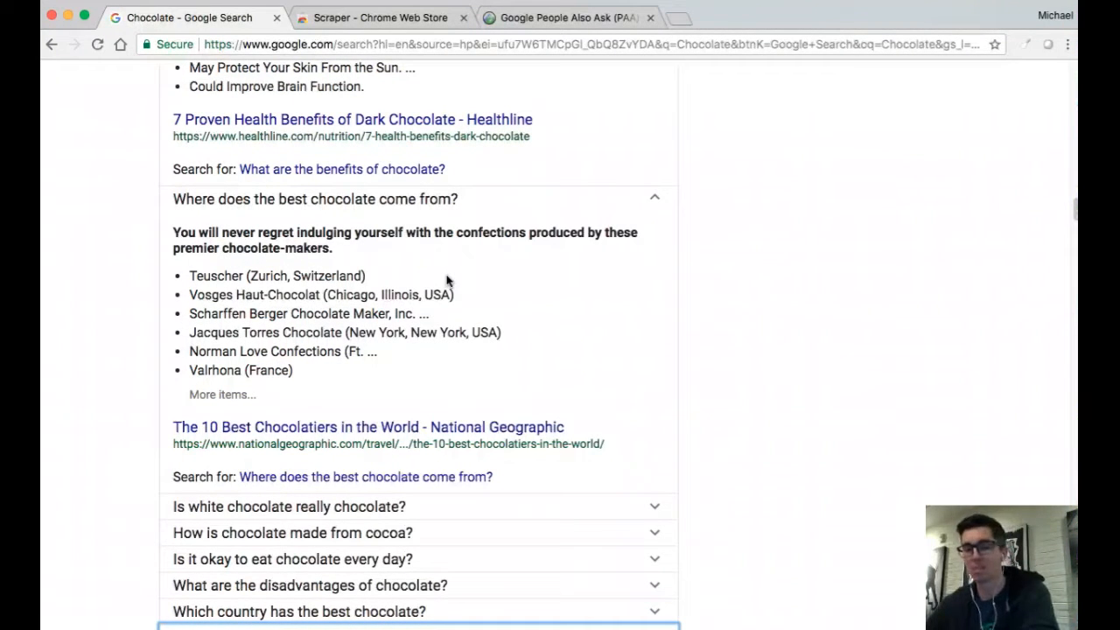
Scroll down the growing question list to 'Is Toblerone Swiss?' and back to its top.
scroll("down", 3)
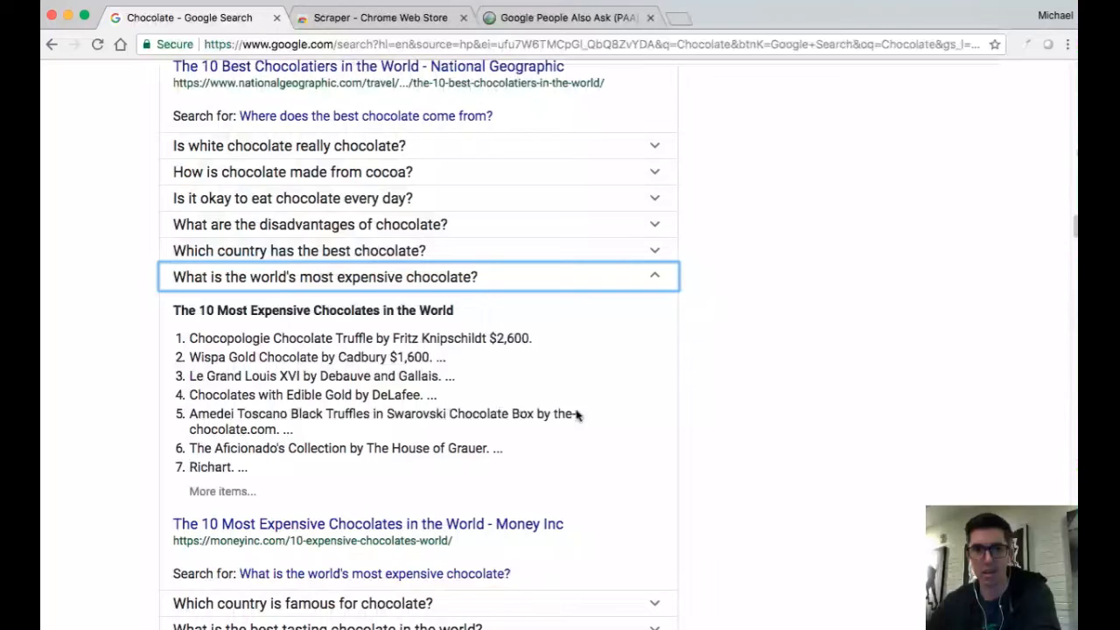
scroll("down", 3)
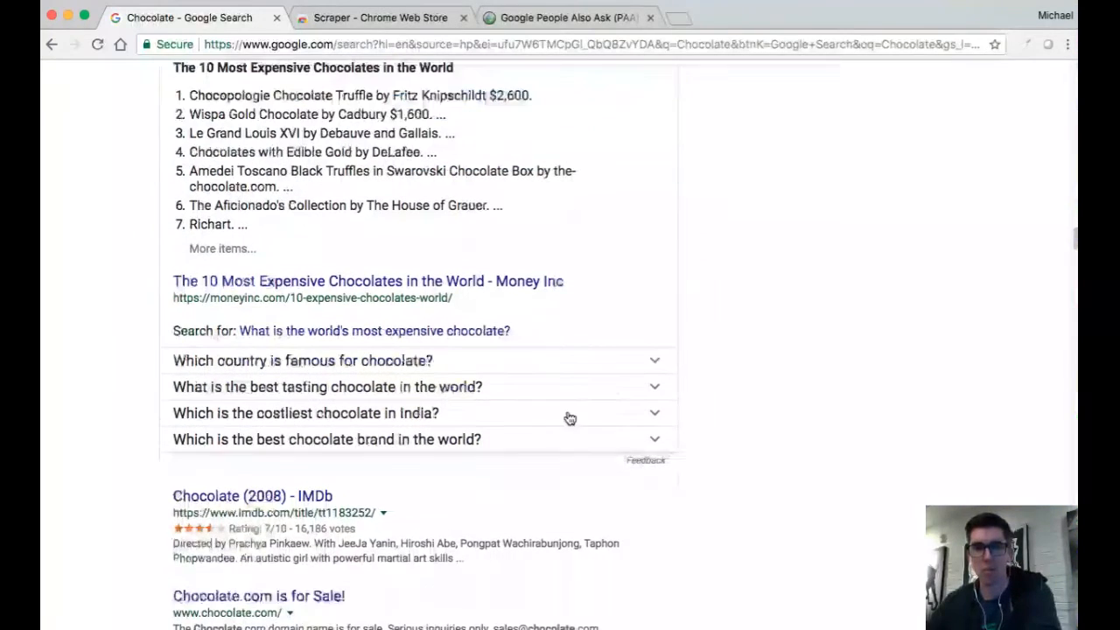
mouse_move(501, 401)
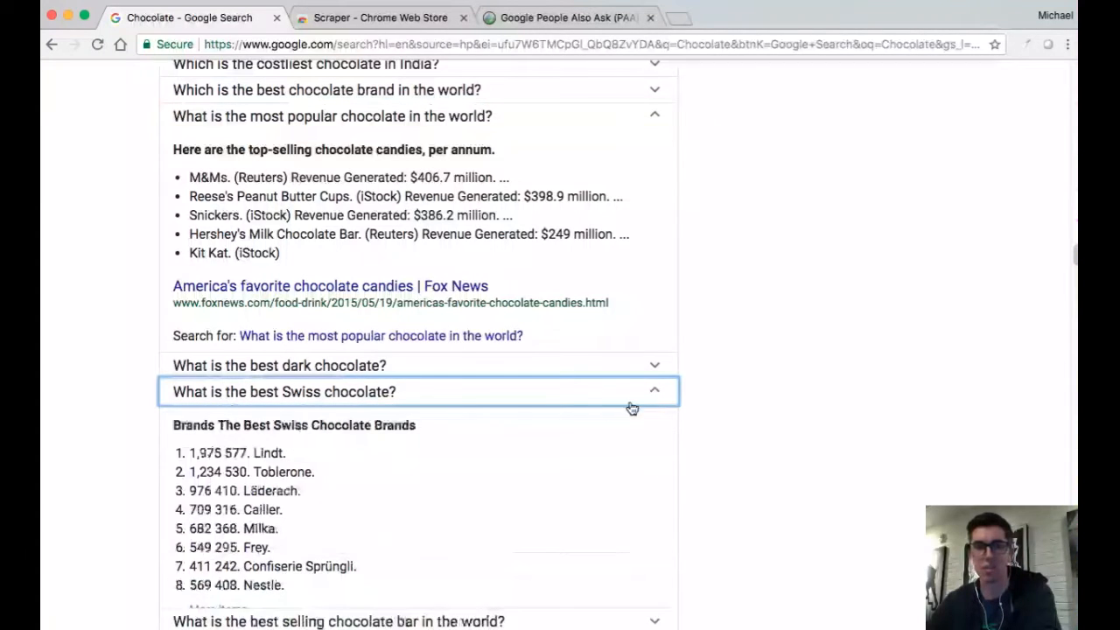
scroll("down", 3)
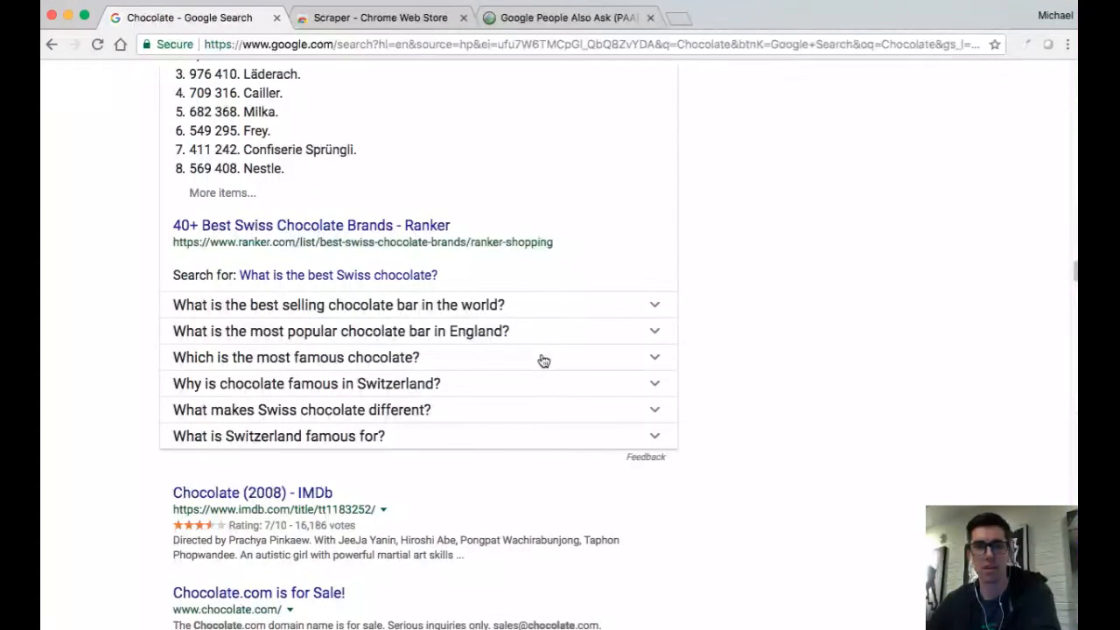
mouse_move(551, 341)
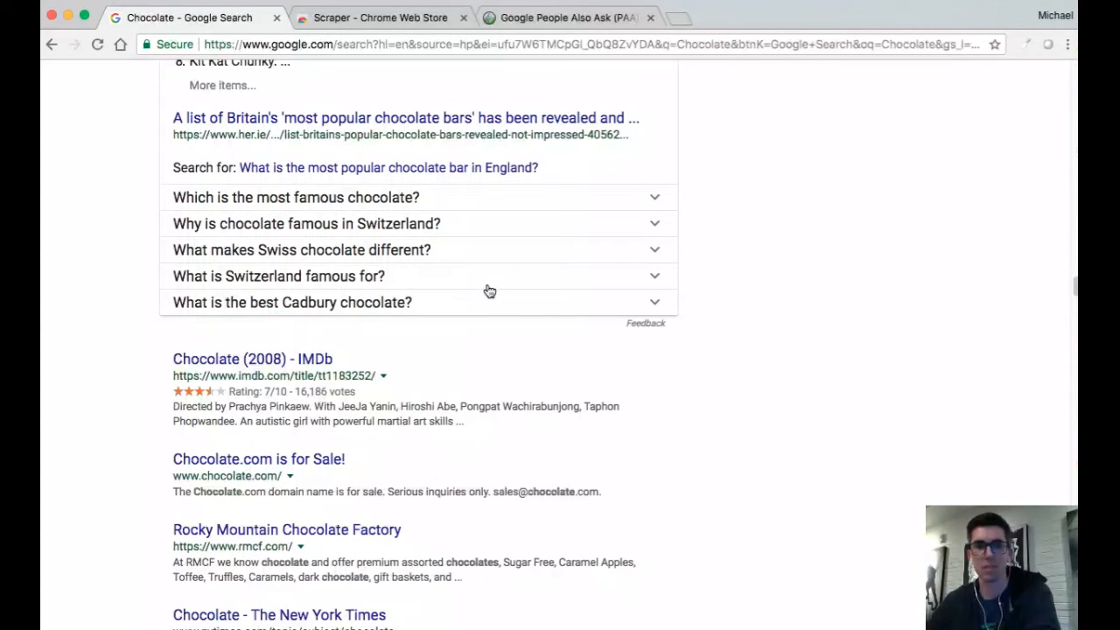
mouse_move(472, 282)
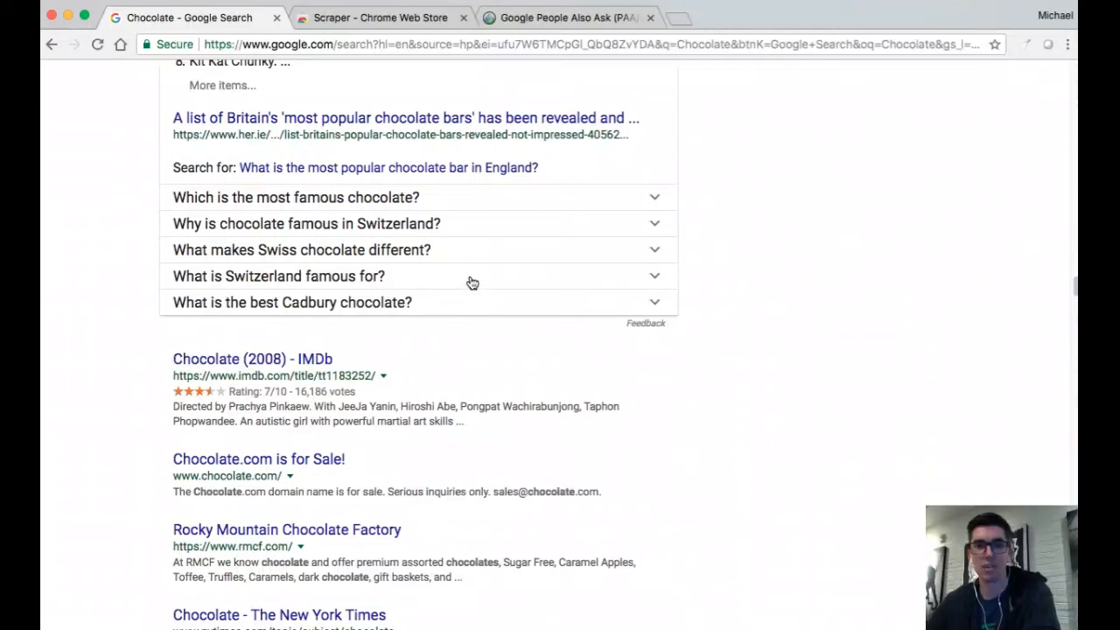
mouse_move(658, 234)
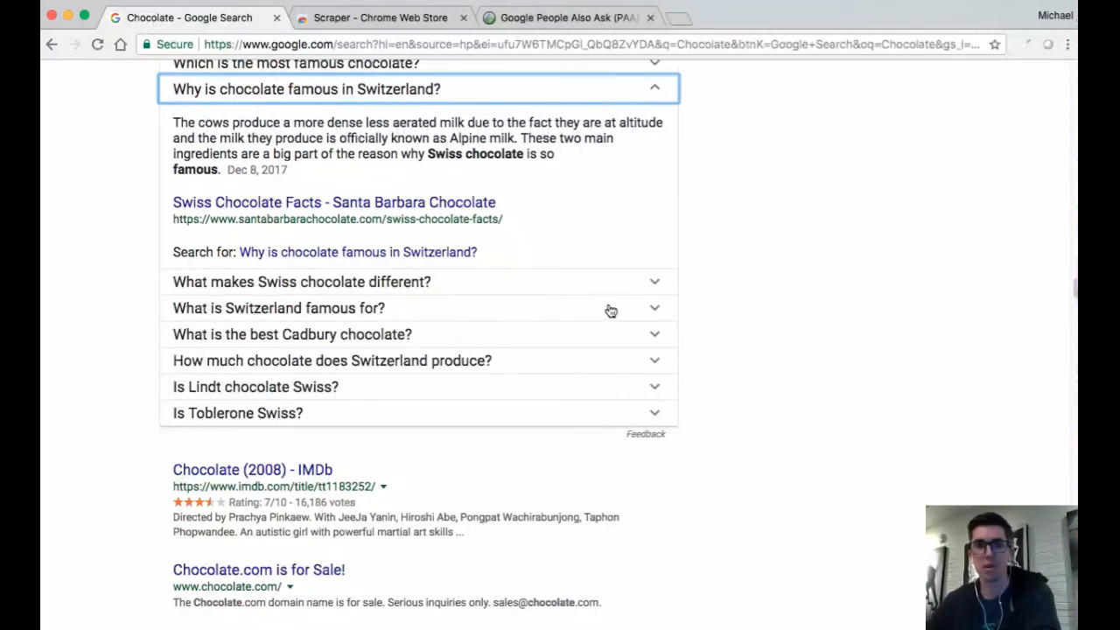
scroll("down", 3)
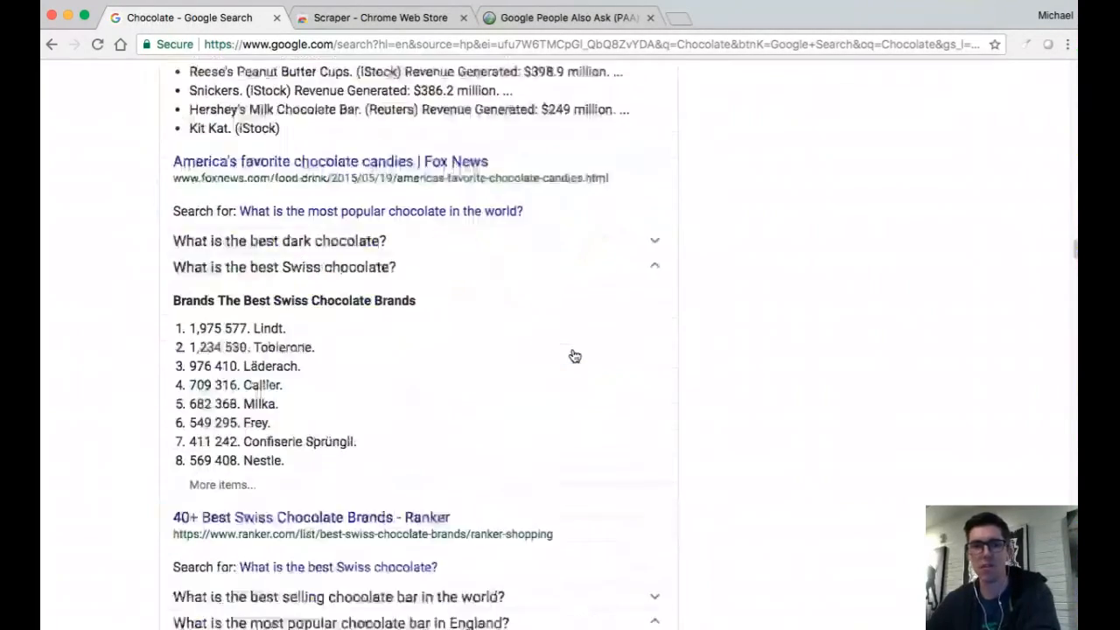
scroll("down", 3)
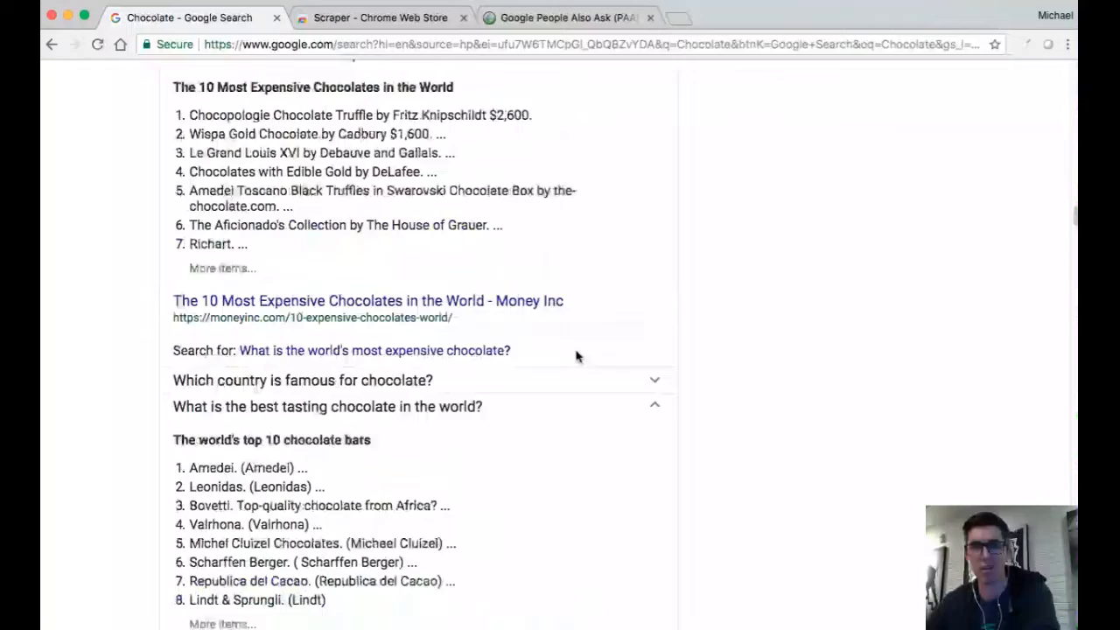
scroll("down", 3)
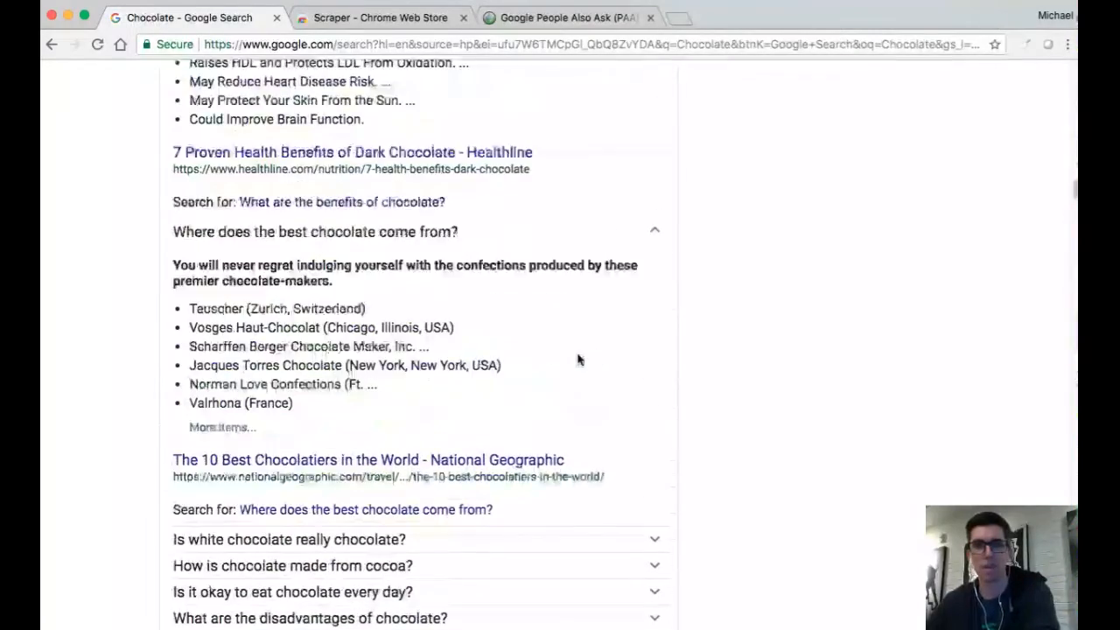
scroll("up", 3)
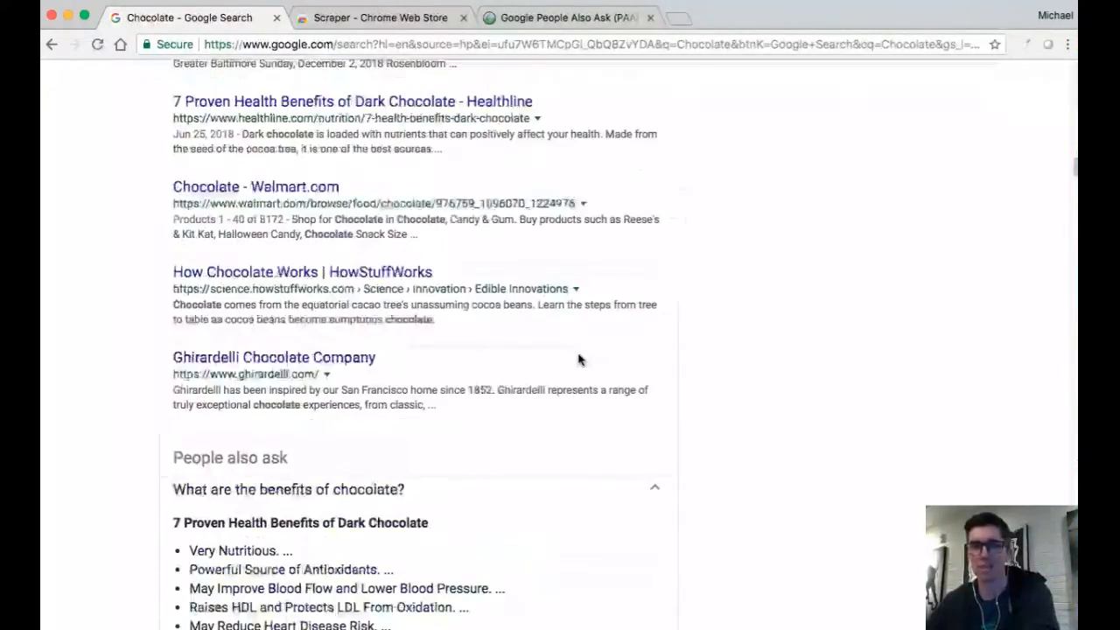
scroll("down", 3)
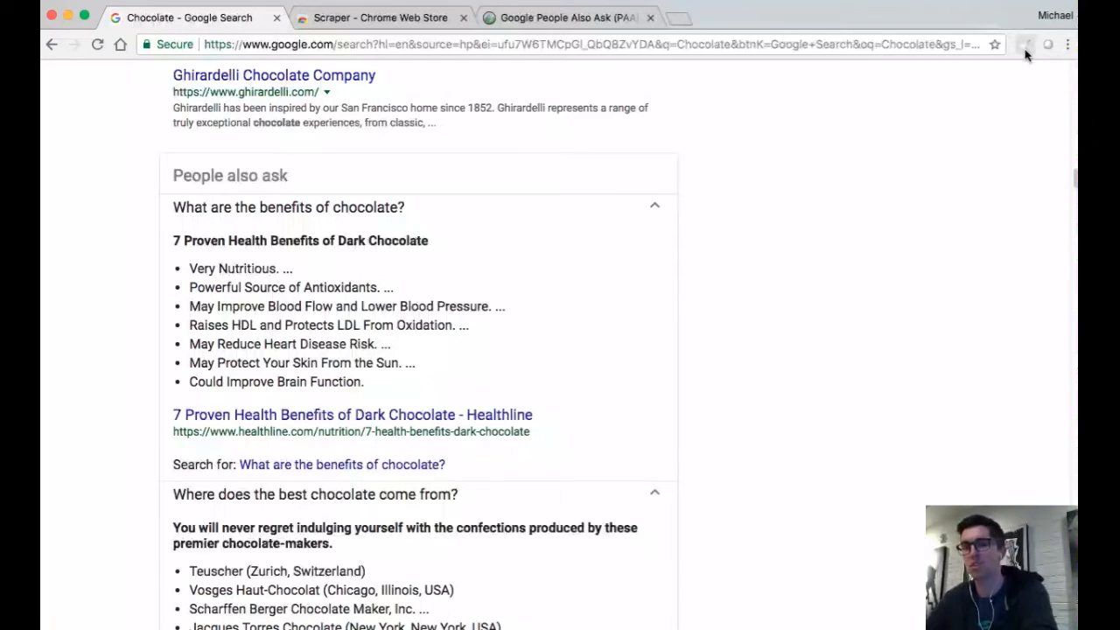
mouse_move(1024, 44)
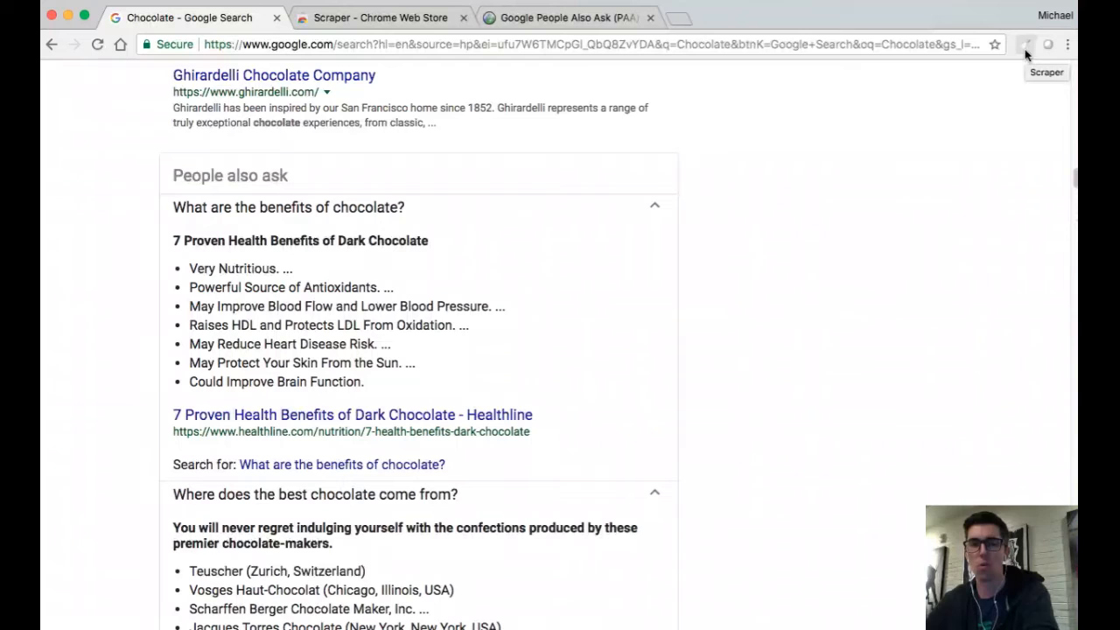
Run Scraper's 'Scrape similar...' on 'What are the benefits of chocolate?'.
right_click(360, 207)
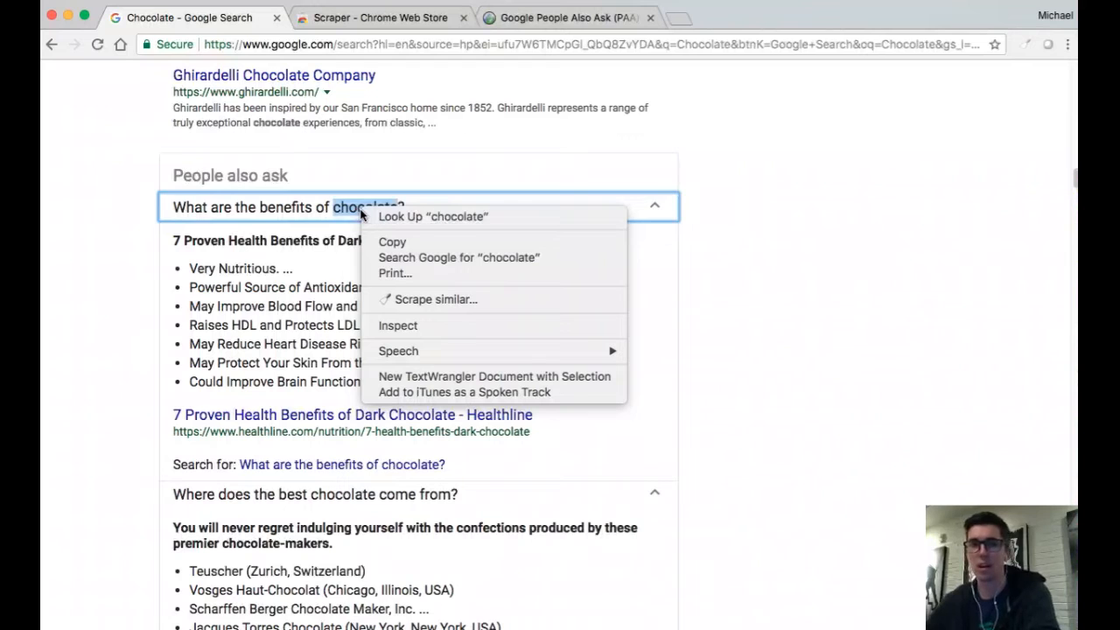
mouse_move(436, 299)
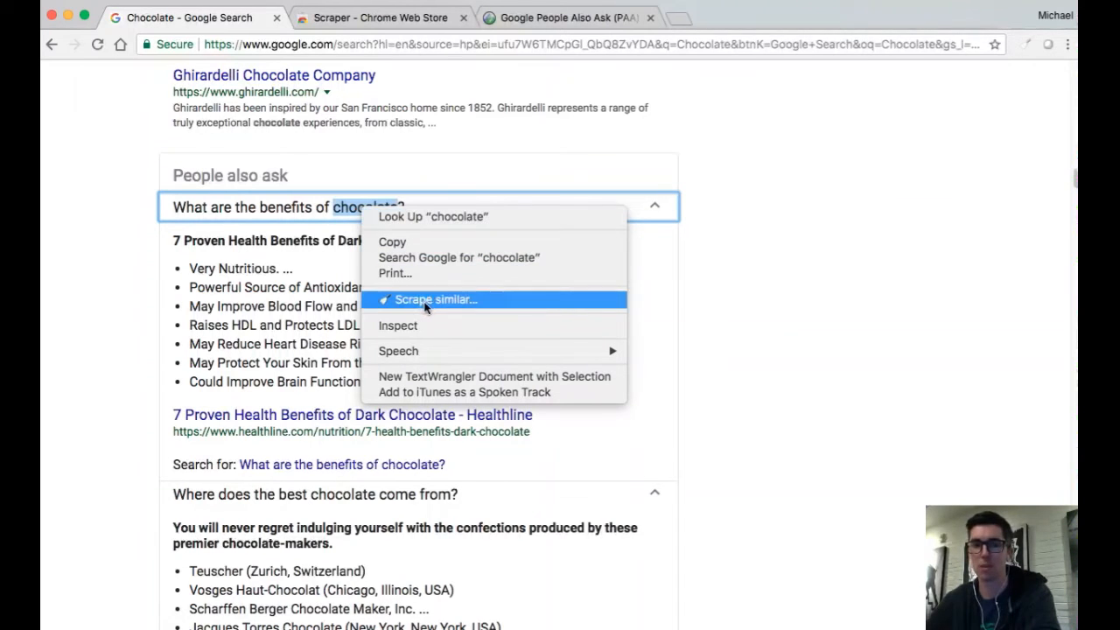
left_click(435, 299)
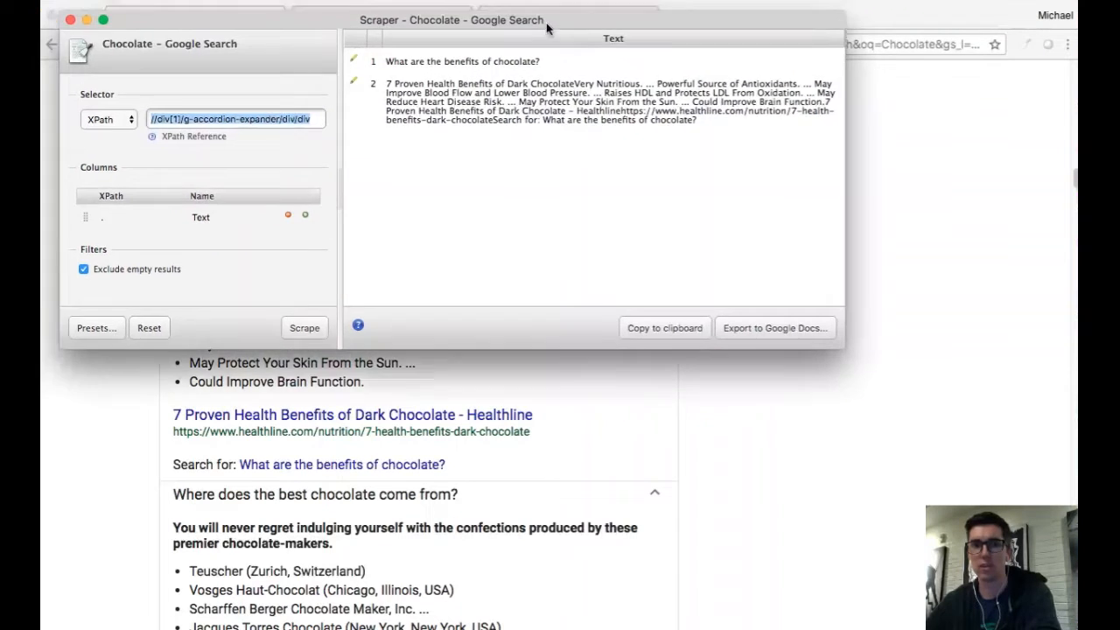
Change the XPath to //div/g-accordion-expander/div/div, rescrape, and review all 50 rows.
left_click_drag(452, 19, 531, 120)
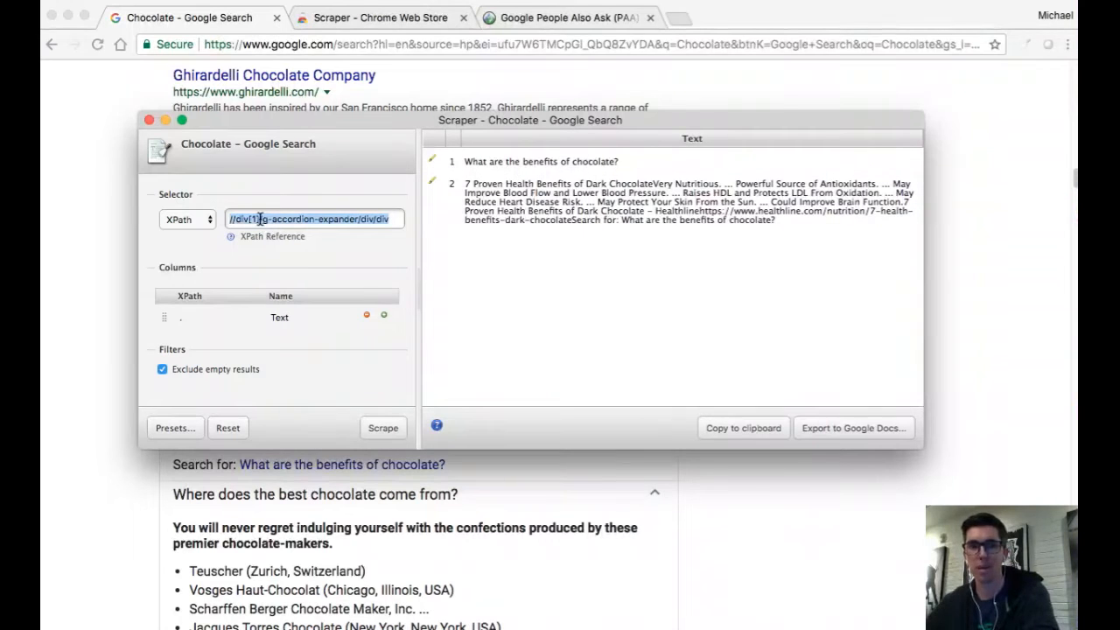
left_click(256, 219)
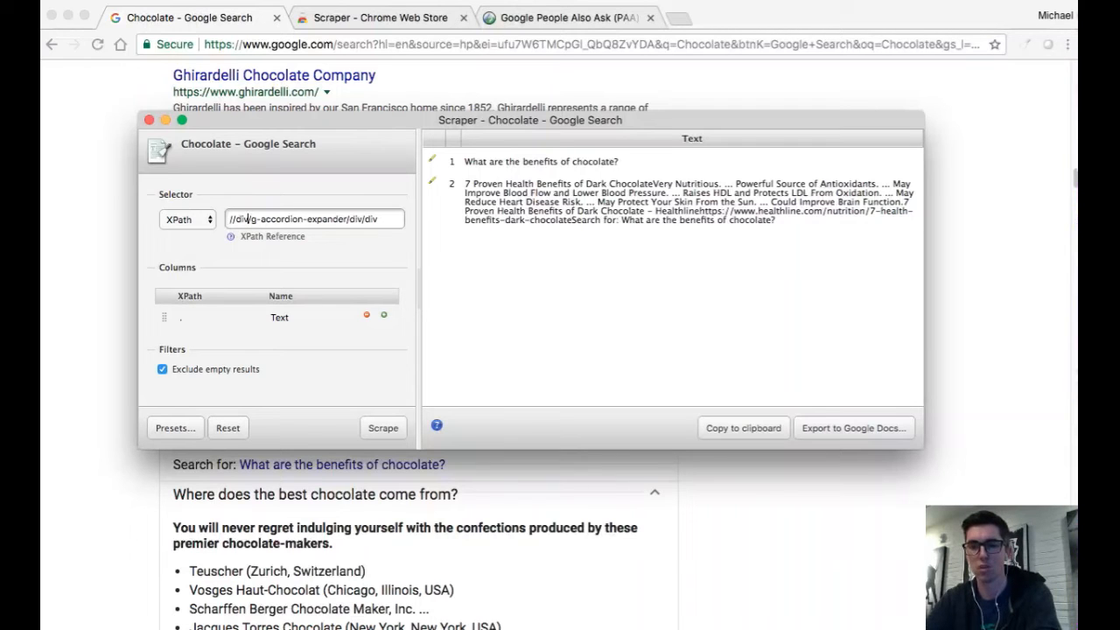
left_click(382, 427)
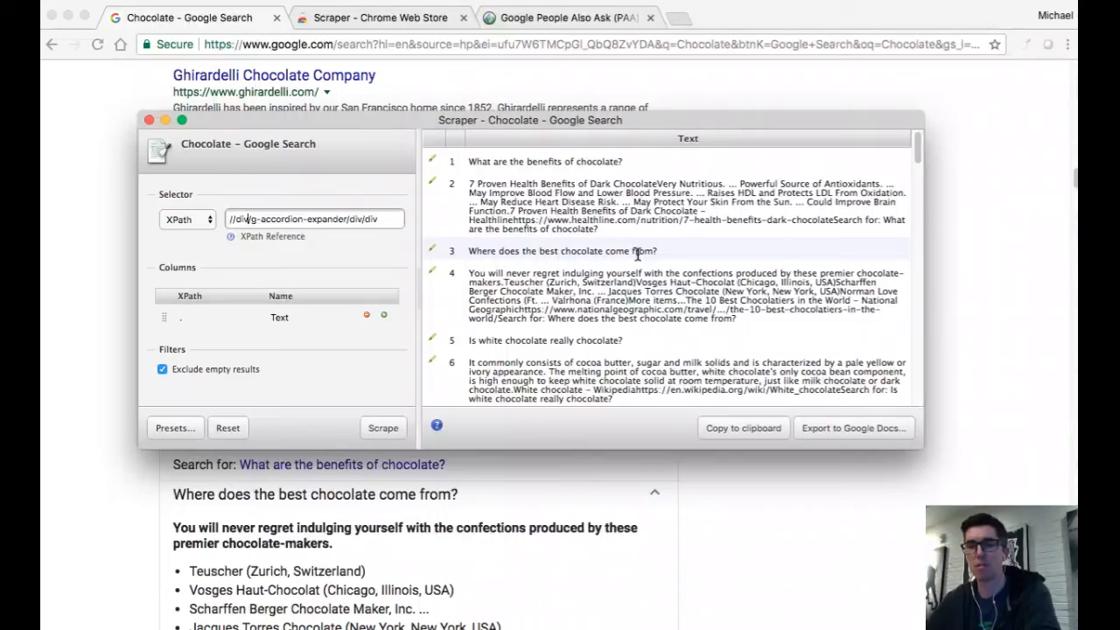
scroll("down", 3)
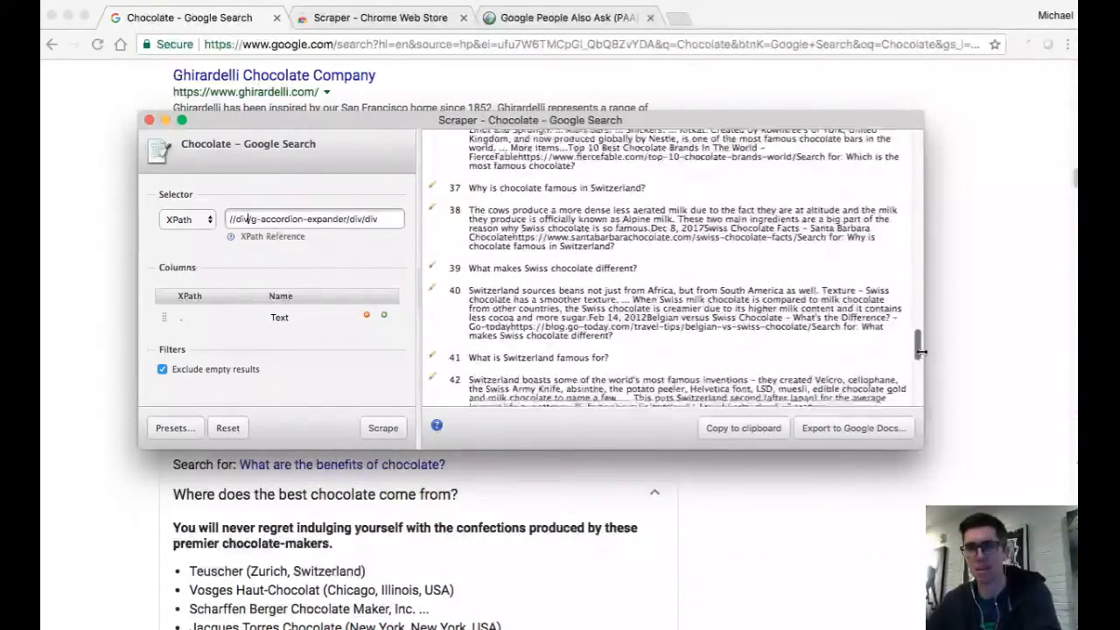
scroll("down", 3)
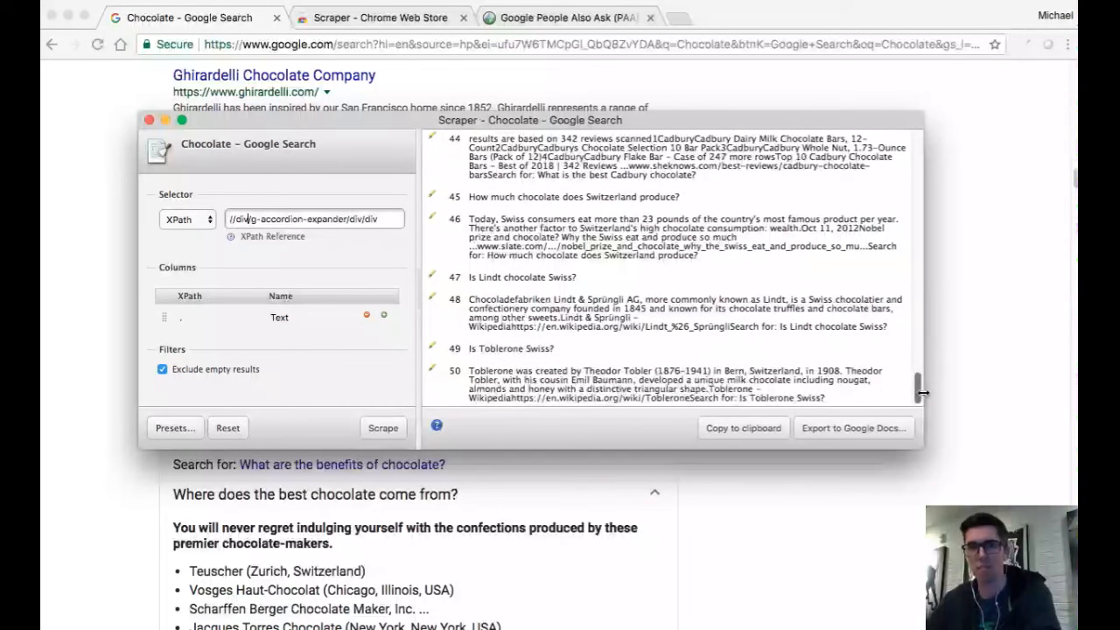